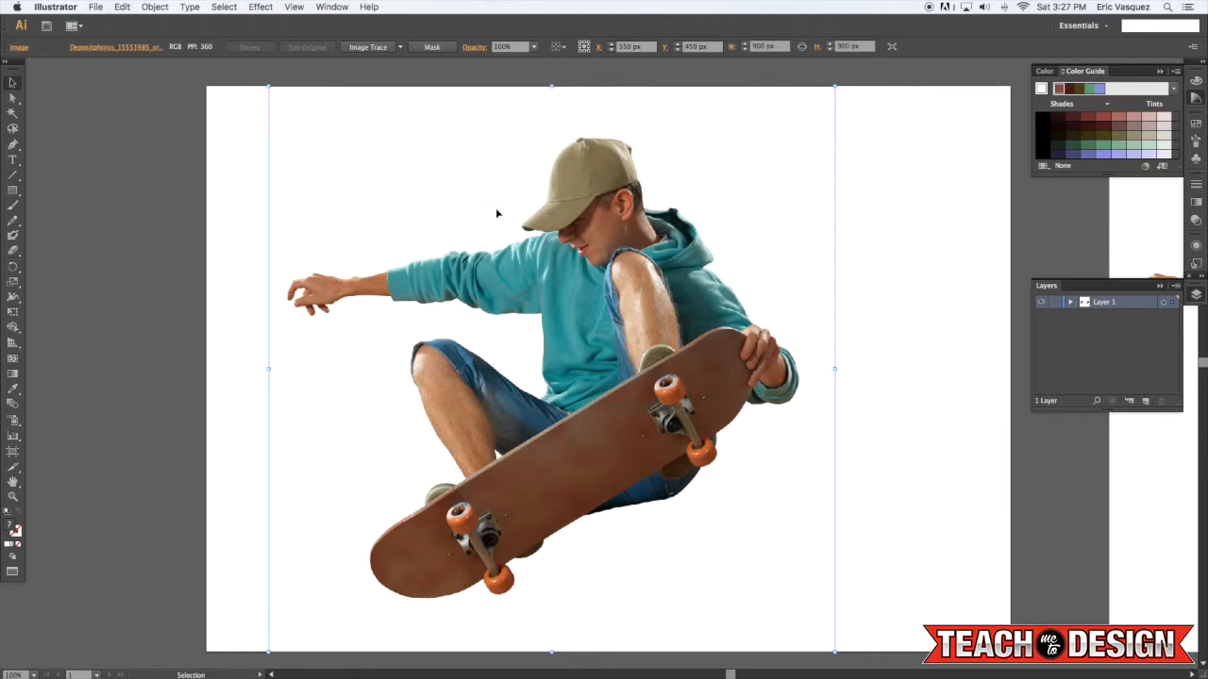
{"action": "mouse_move", "coordinate": [367, 46]}
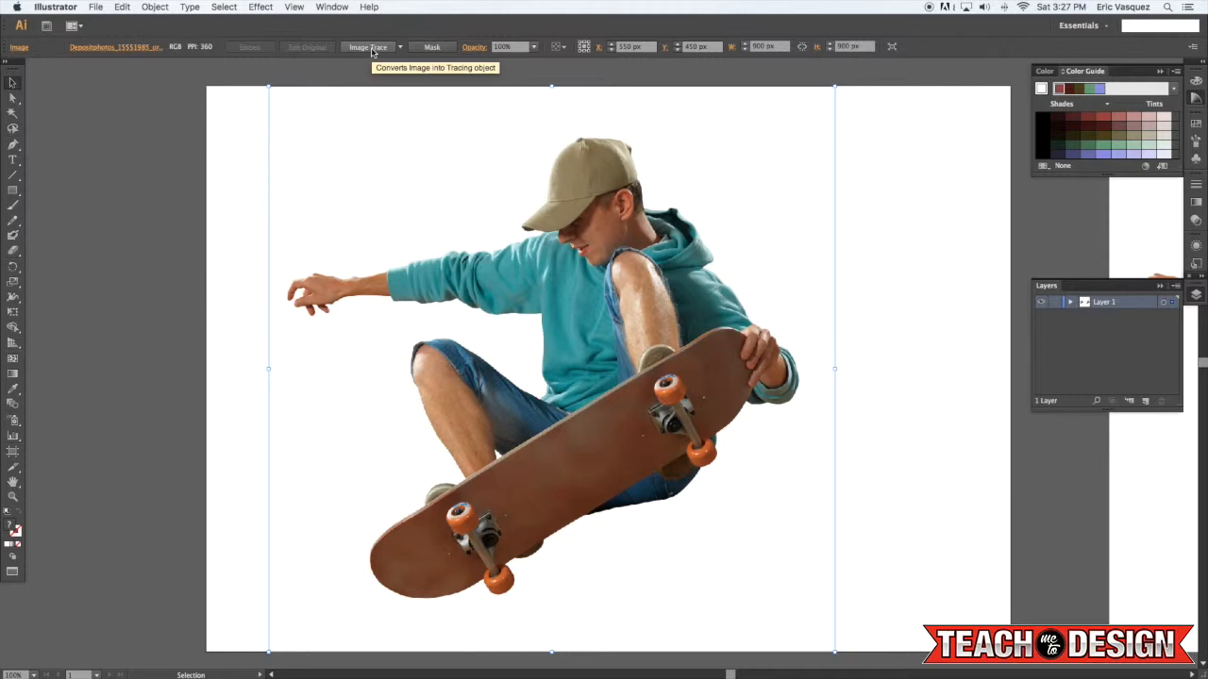
Step: Image Trace the placed skateboarder photo with the default black-and-white preset
{"action": "left_click", "coordinate": [367, 46]}
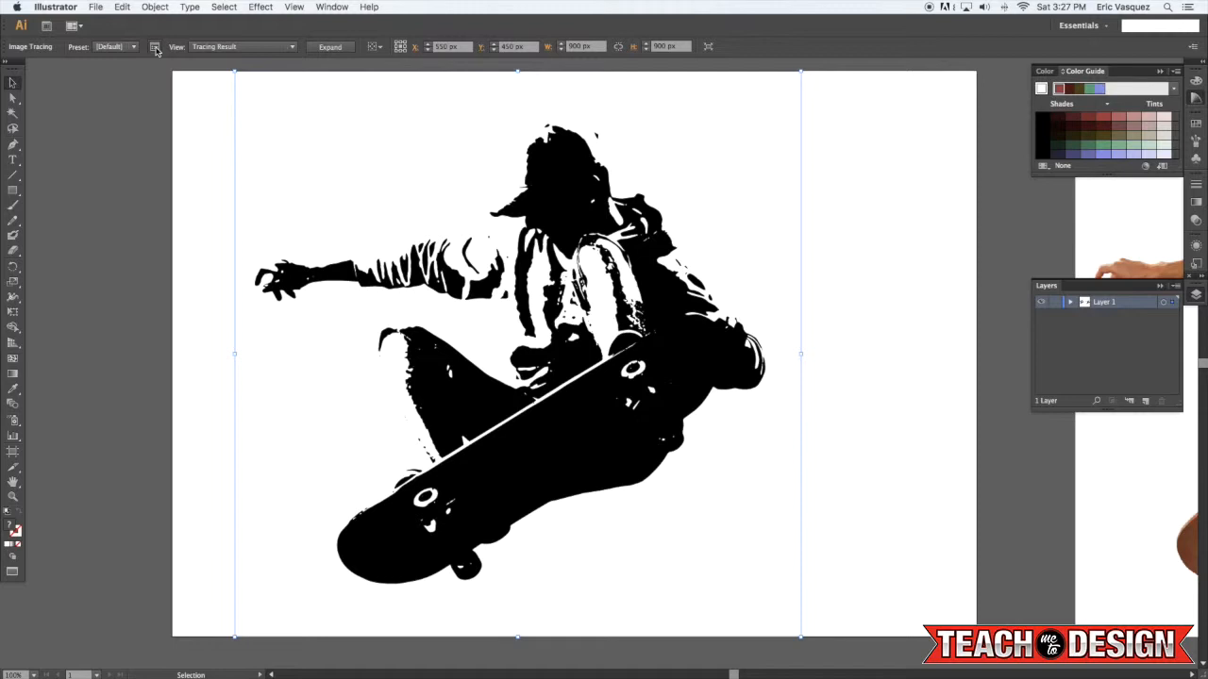
Step: Apply the 6 Colors preset to the skateboarder trace in the Image Trace panel
{"action": "left_click", "coordinate": [153, 46]}
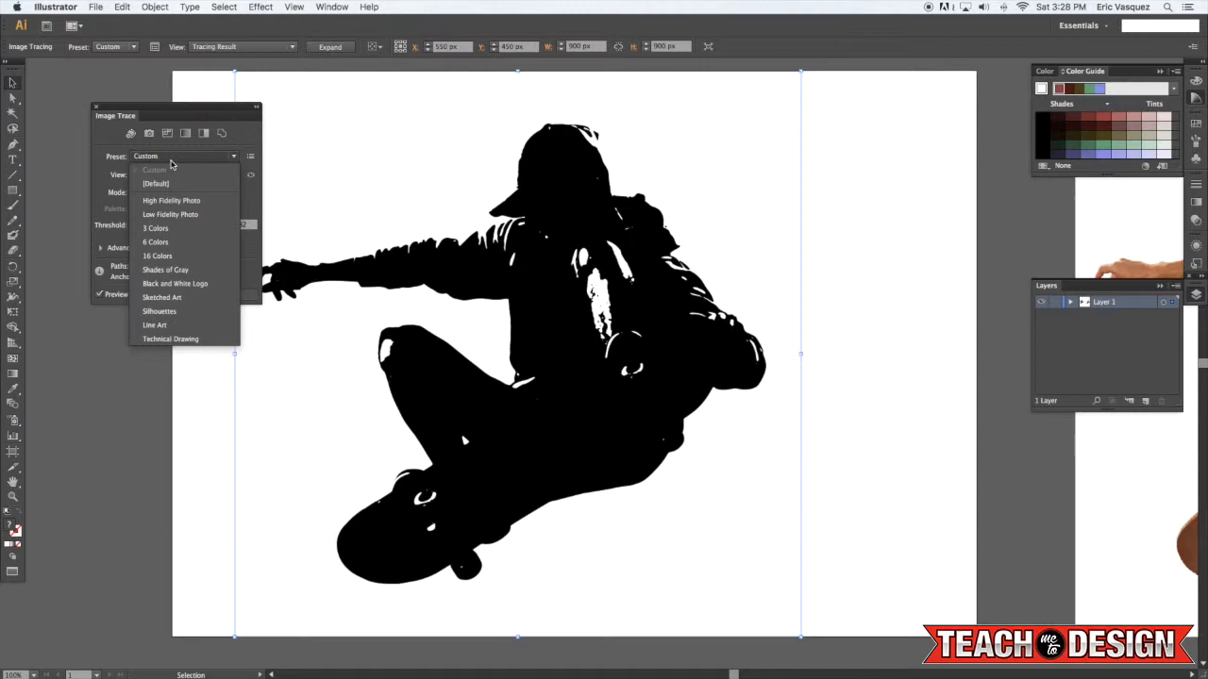
{"action": "left_click", "coordinate": [155, 241]}
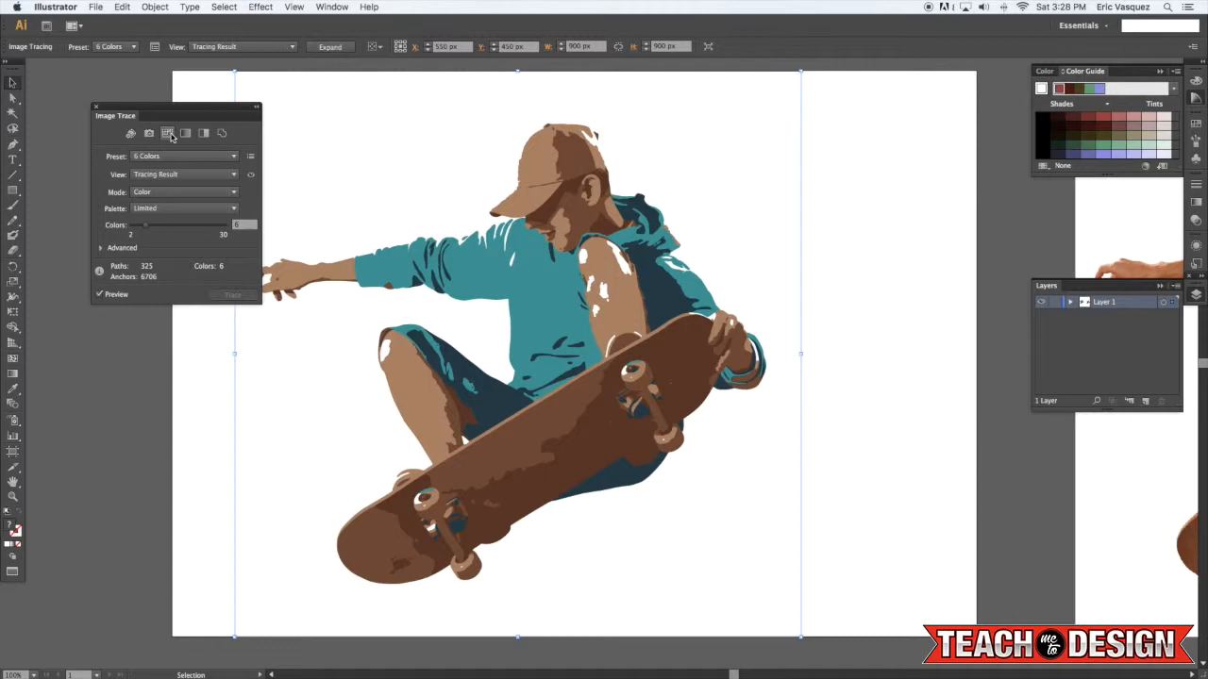
{"action": "mouse_move", "coordinate": [329, 46]}
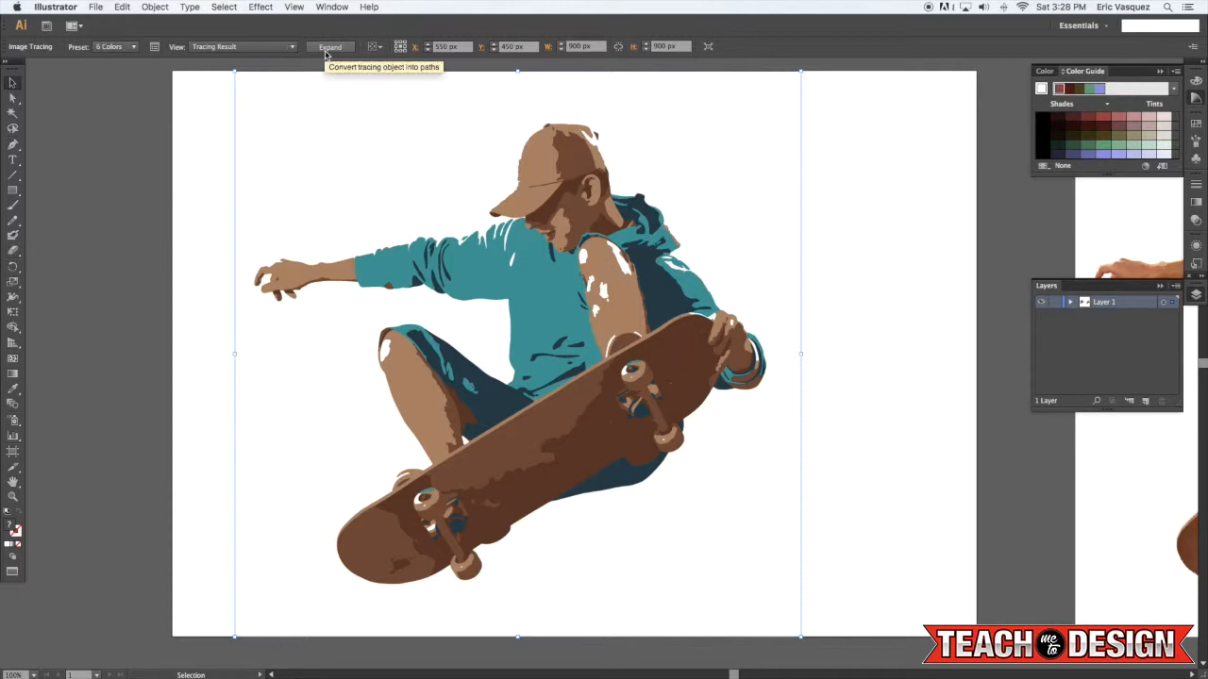
{"action": "left_click", "coordinate": [329, 47]}
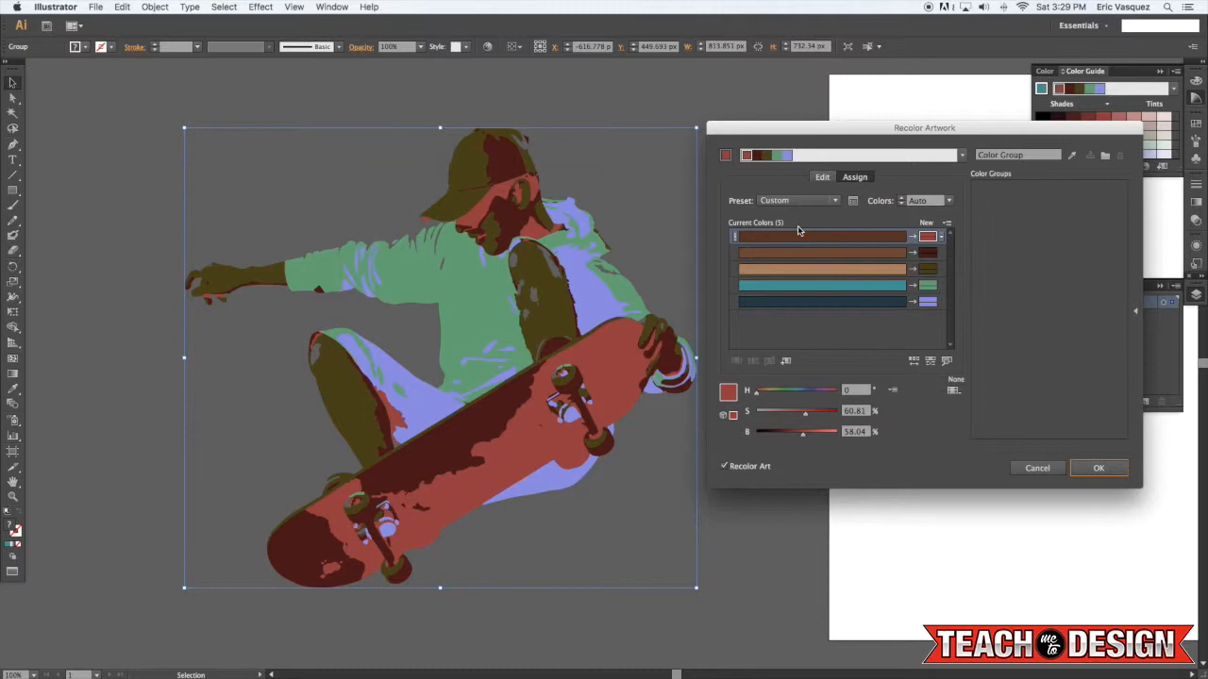
{"action": "mouse_move", "coordinate": [913, 237]}
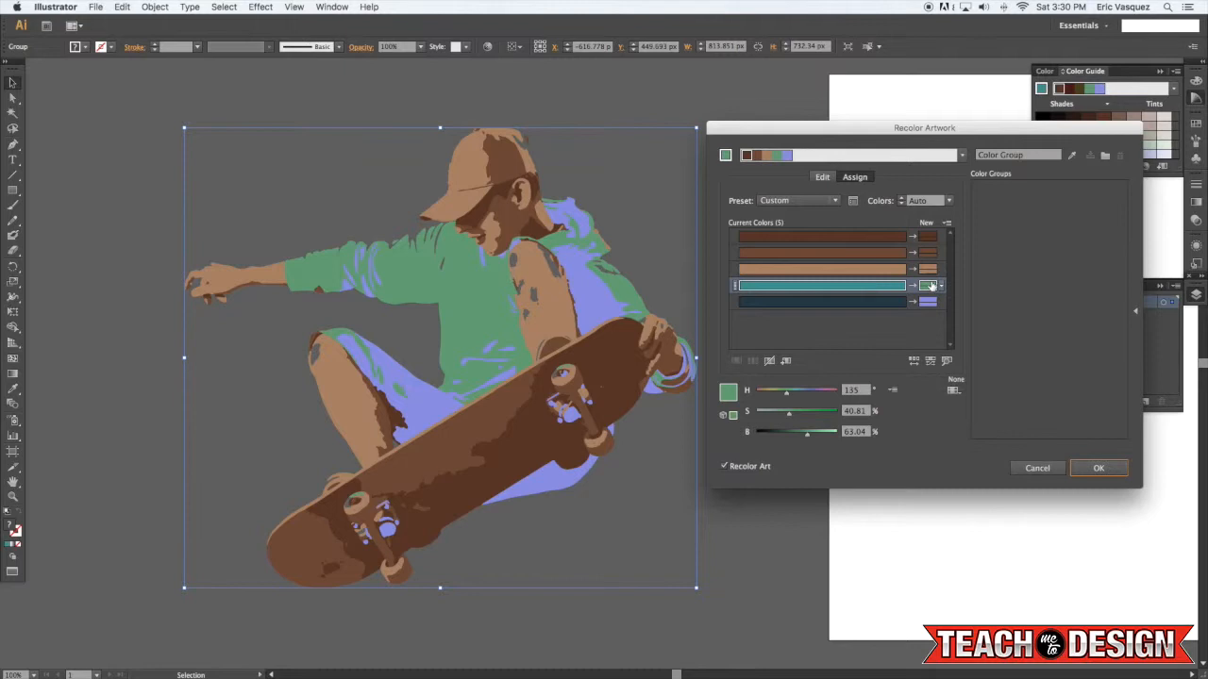
Step: Shift the teal and dark navy swatches to dark reds via HSB sliders and apply
{"action": "left_click_drag", "start_coordinate": [786, 390], "coordinate": [765, 389]}
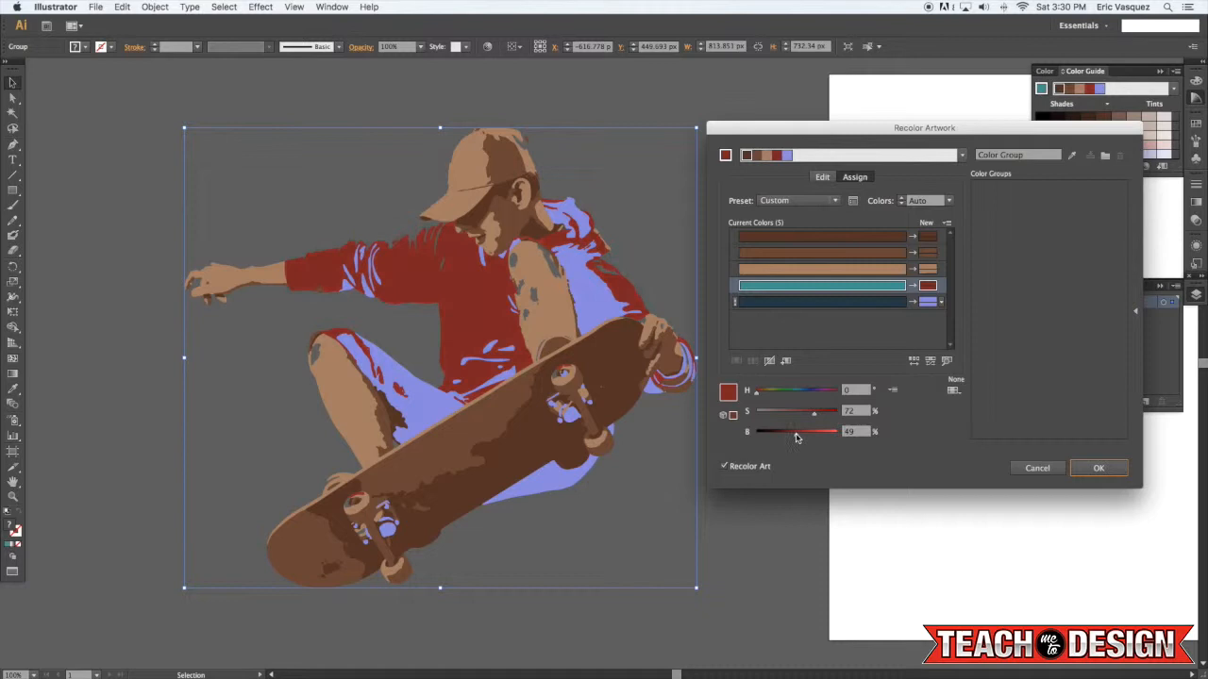
{"action": "left_click_drag", "start_coordinate": [795, 431], "coordinate": [805, 431]}
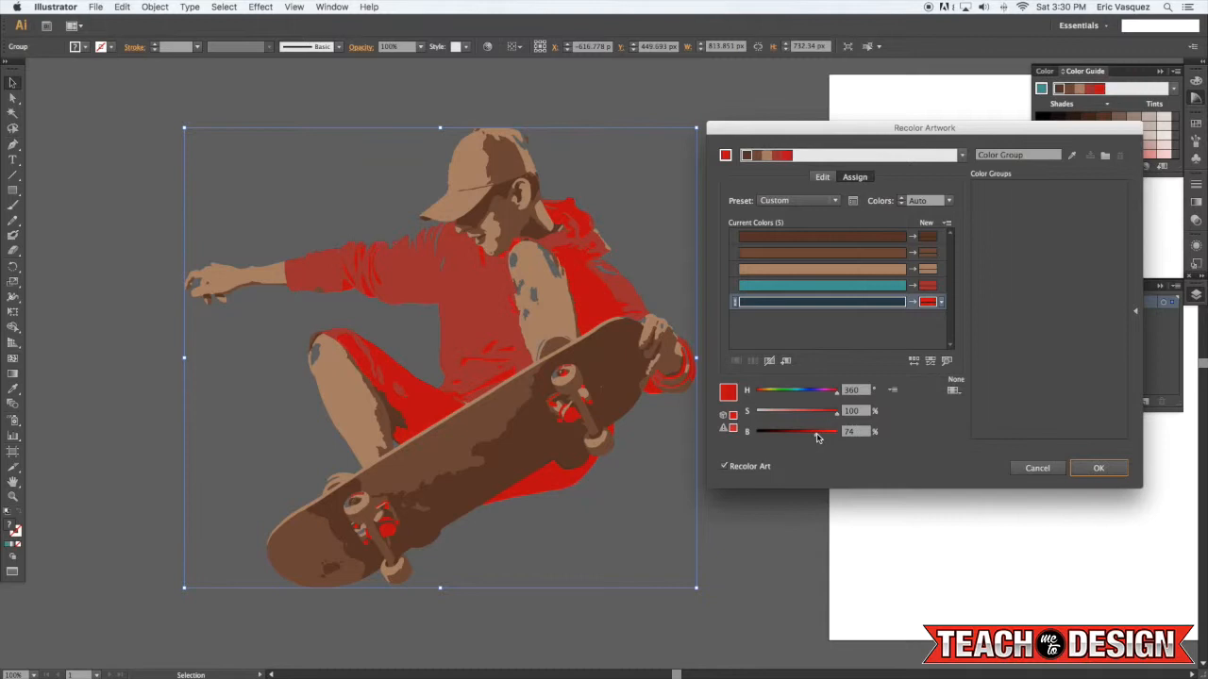
{"action": "left_click_drag", "start_coordinate": [818, 431], "coordinate": [786, 431]}
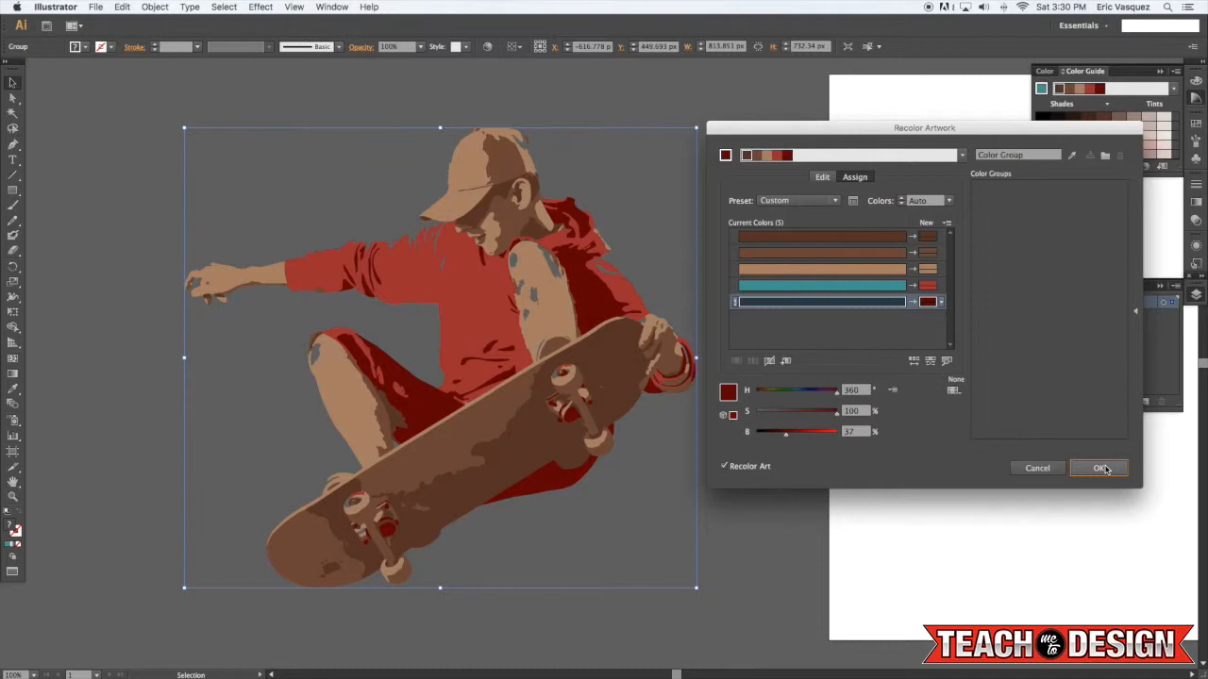
{"action": "left_click", "coordinate": [1101, 468]}
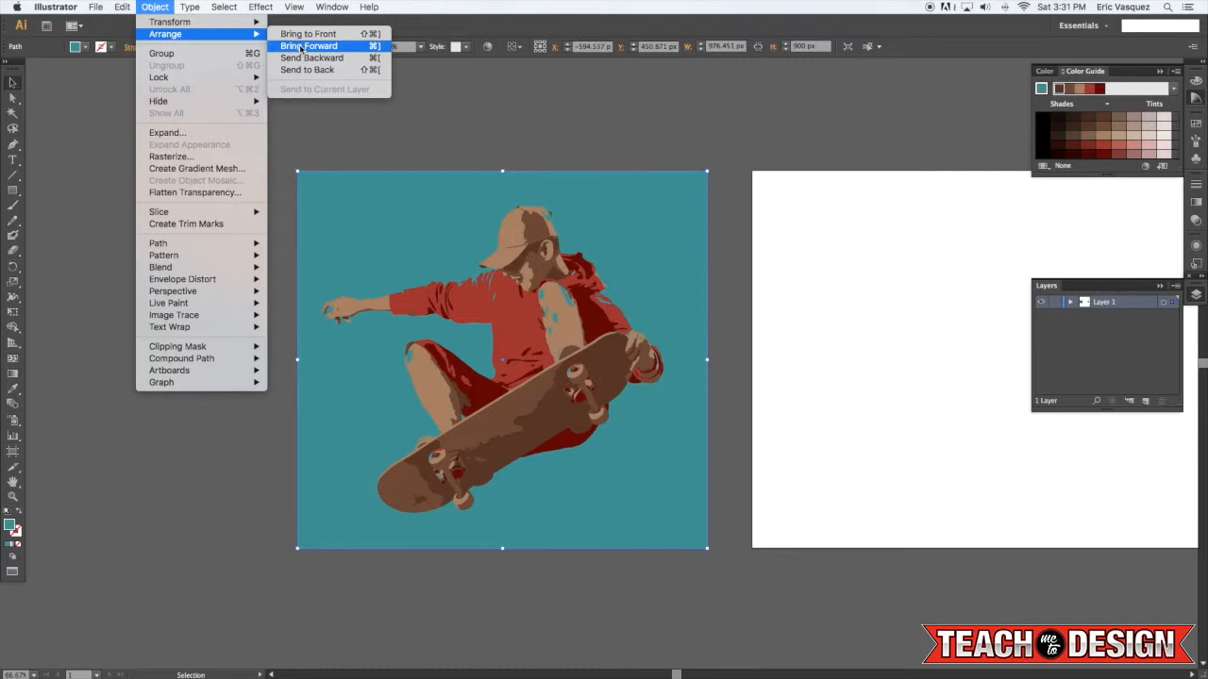
Step: Arrange the teal square behind the red-hoodie skateboarder artwork
{"action": "left_click", "coordinate": [309, 45]}
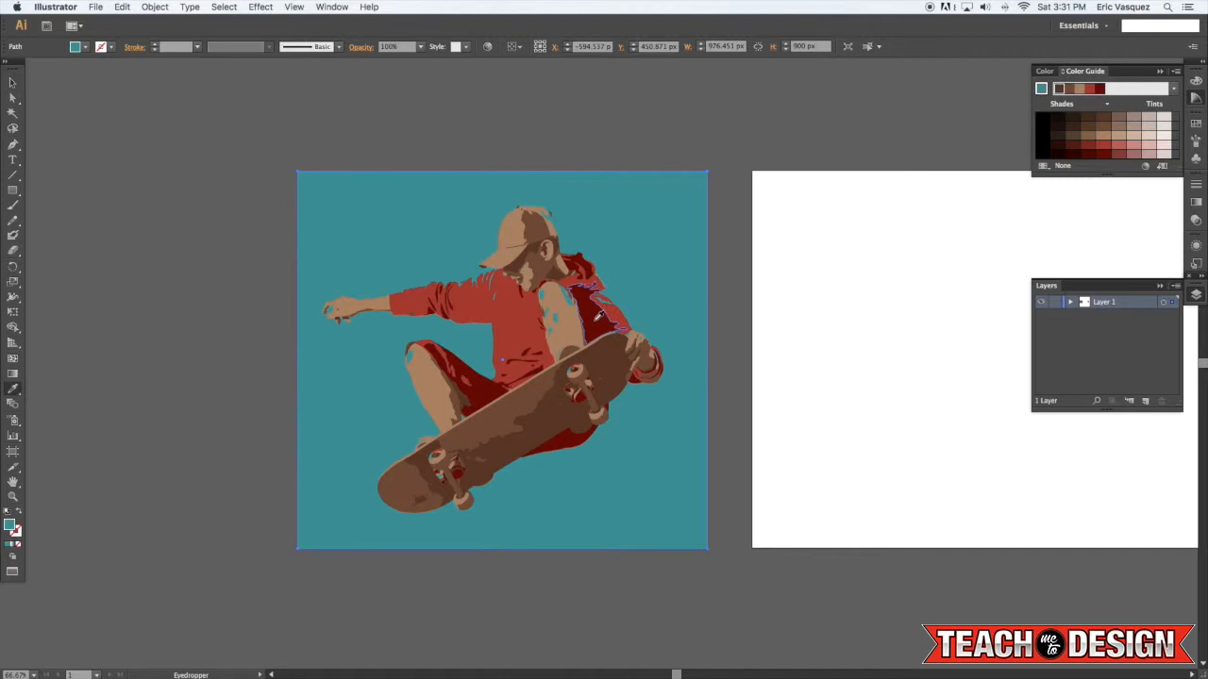